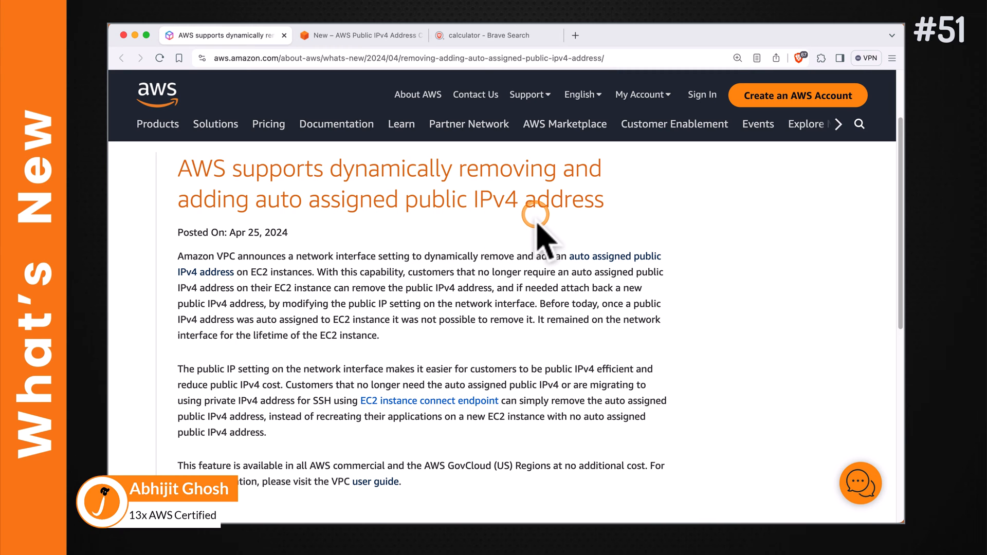
Scroll the IPv4 charge blog post to the $0.005-per-hour pricing table.
{"action": "left_click_drag", "start_coordinate": [603, 303], "coordinate": [287, 320]}
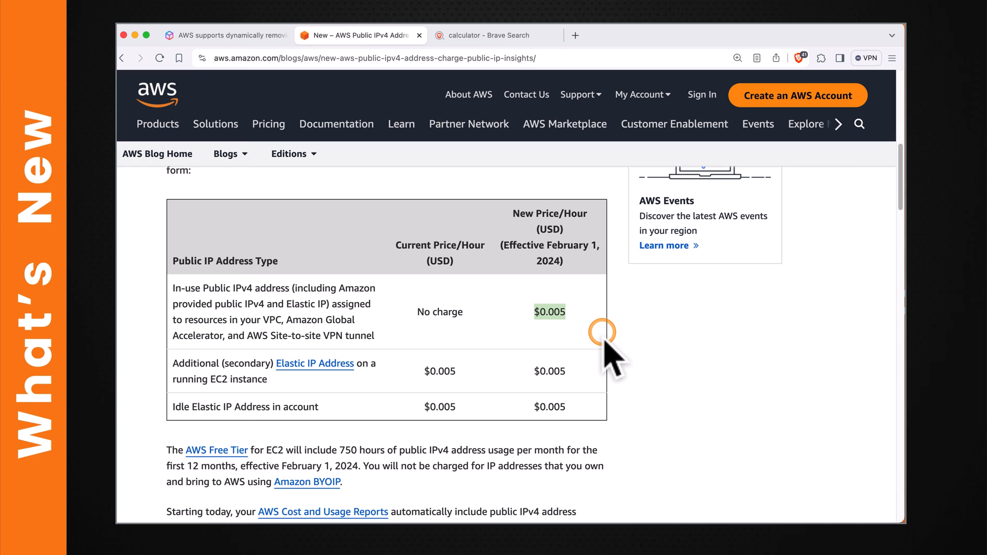
Compute 0.005 × 24 × 365 in the Brave Search calculator, giving 43.8.
{"action": "left_click", "coordinate": [487, 35]}
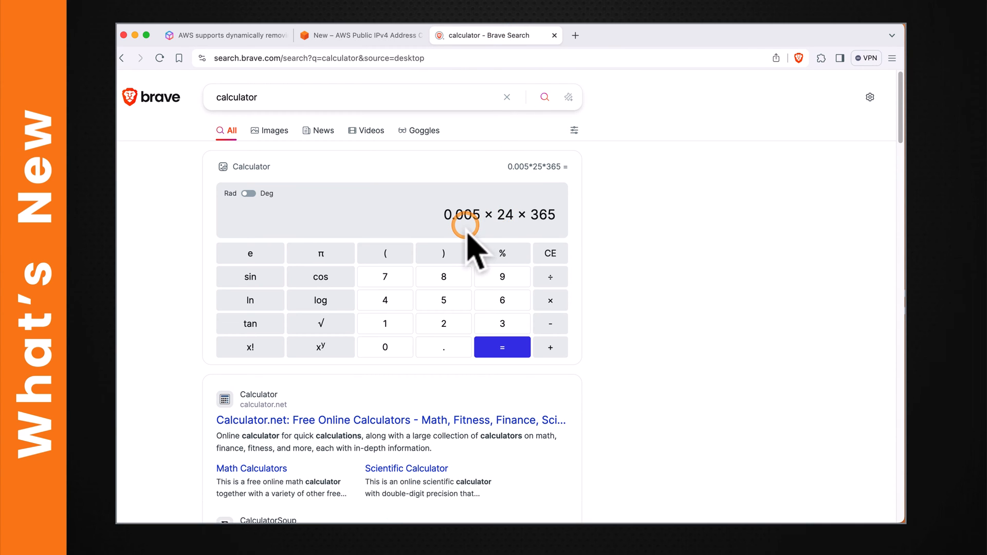
{"action": "left_click", "coordinate": [502, 347]}
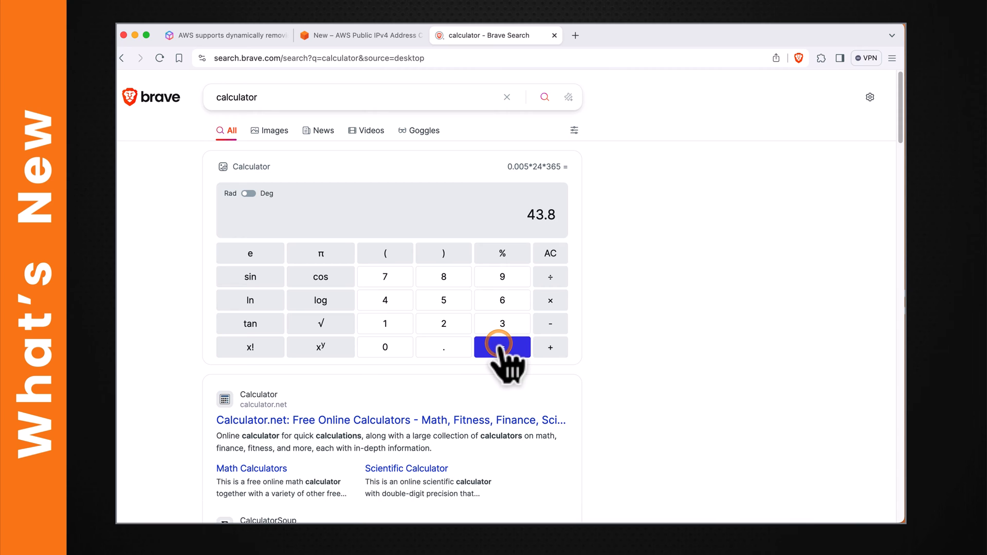
{"action": "left_click", "coordinate": [503, 347]}
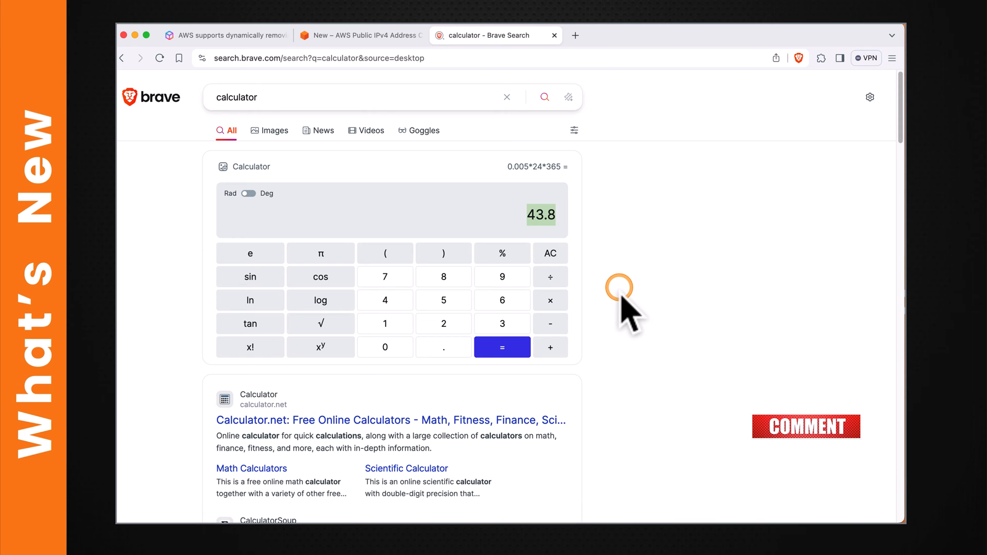
Go back to the 'AWS supports dynamically removing…' announcement tab.
{"action": "left_click", "coordinate": [231, 36]}
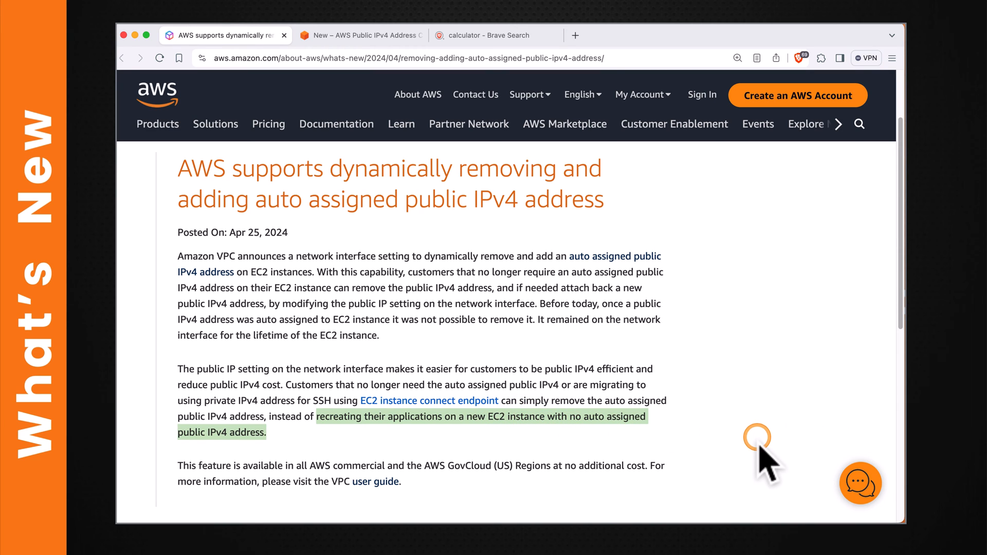
{"action": "mouse_move", "coordinate": [765, 473]}
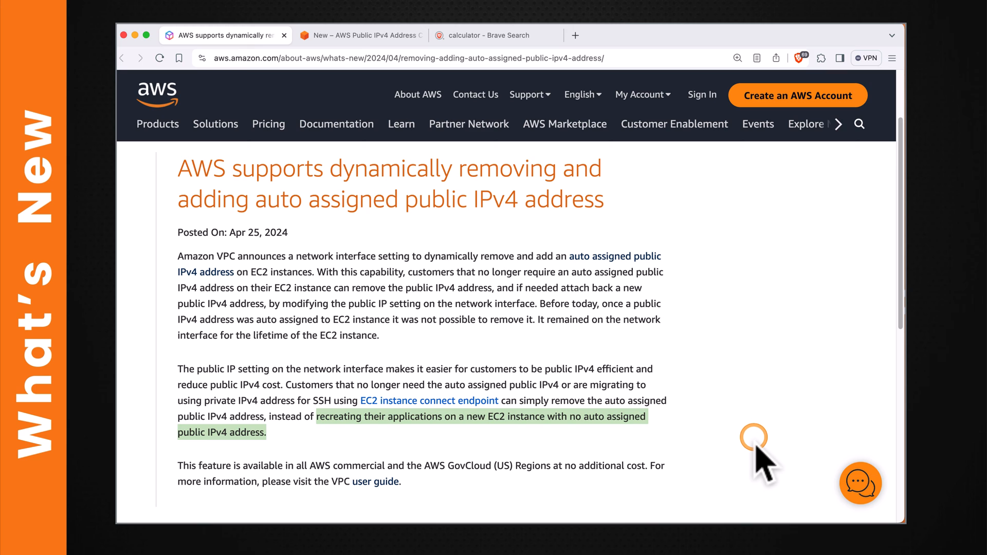
{"action": "mouse_move", "coordinate": [746, 462]}
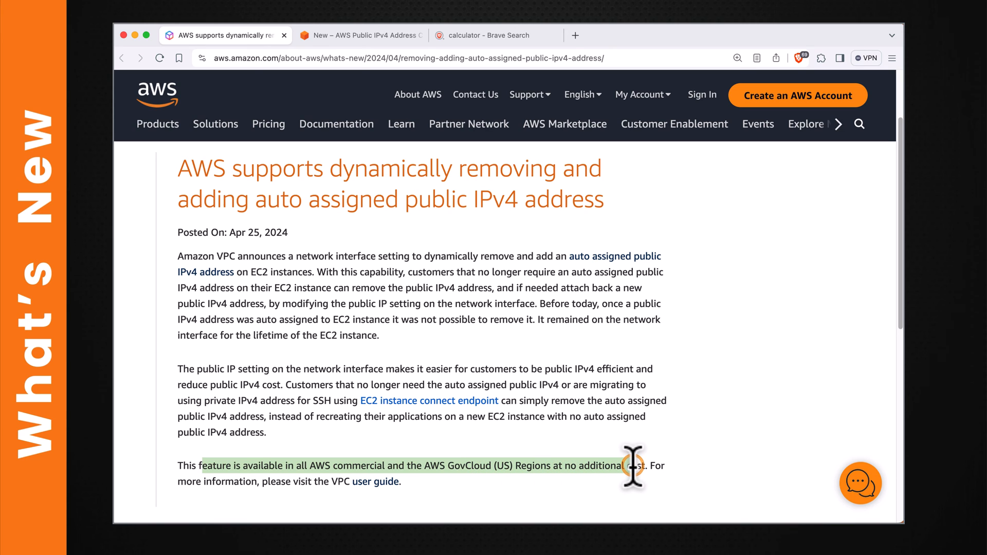
{"action": "mouse_move", "coordinate": [639, 466]}
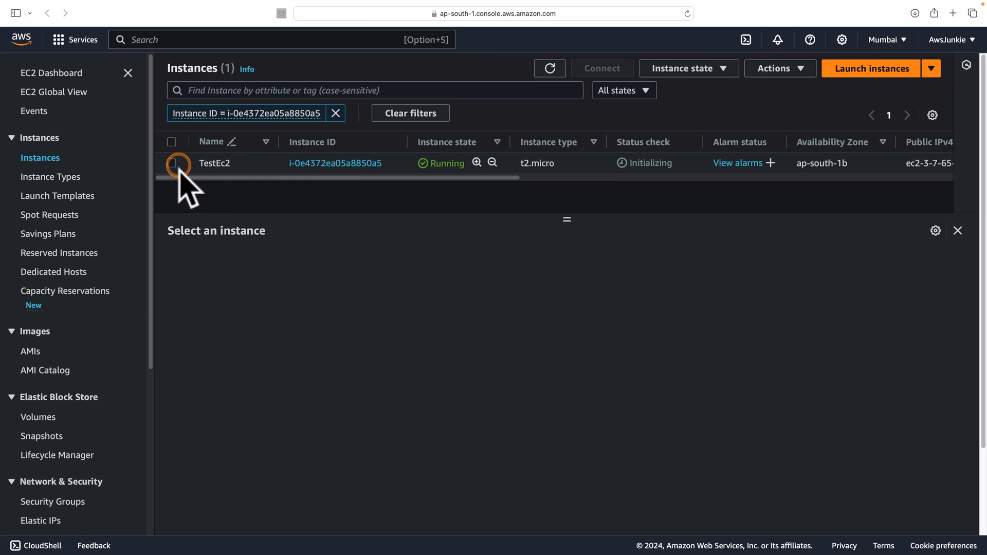
Select TestEc2 in the Instances list to view its public IP 3.7.65.27.
{"action": "left_click", "coordinate": [171, 163]}
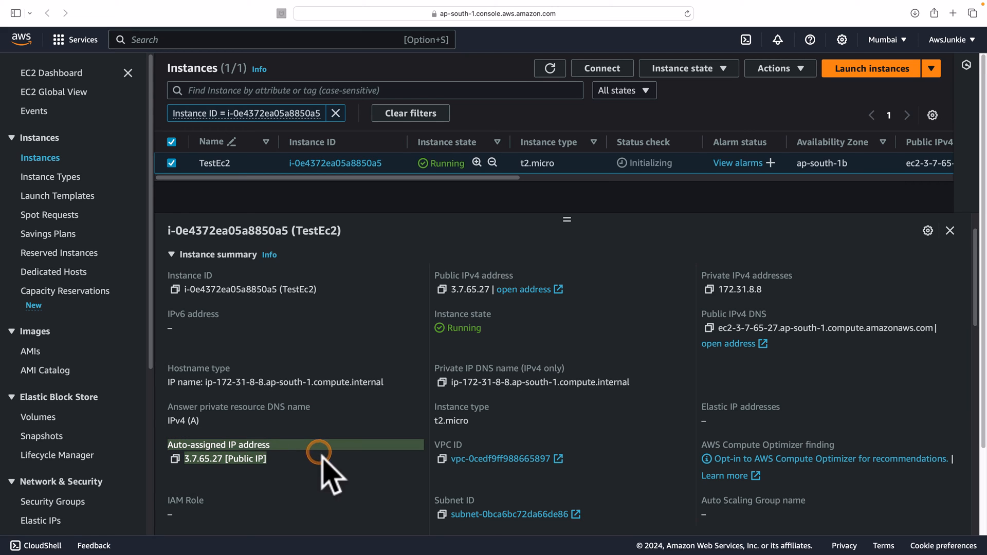
{"action": "mouse_move", "coordinate": [394, 365]}
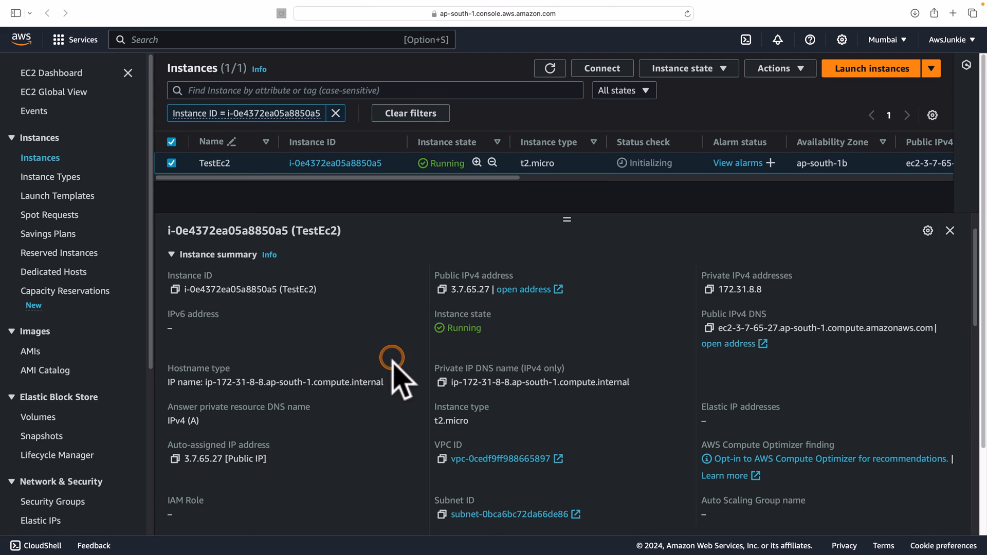
{"action": "mouse_move", "coordinate": [416, 348]}
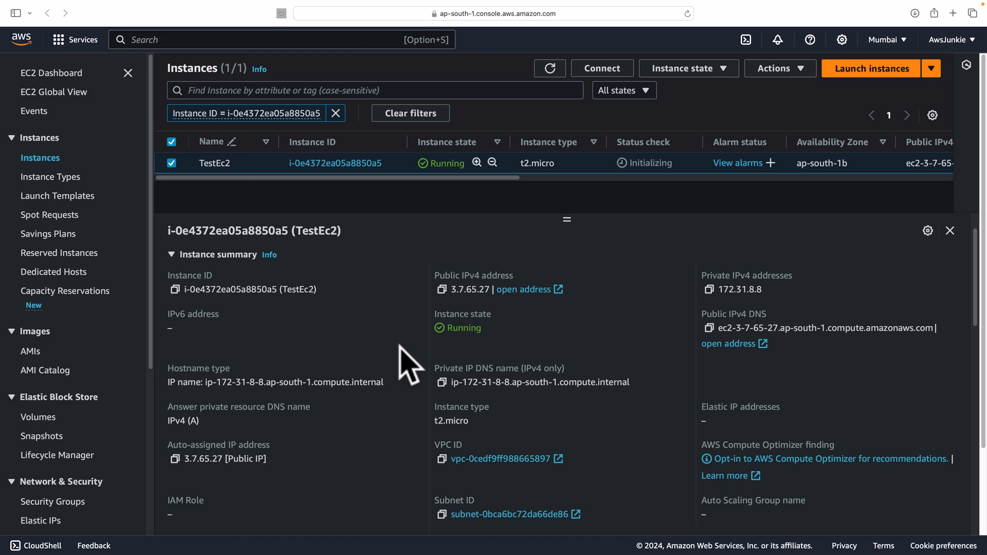
{"action": "left_click", "coordinate": [171, 163]}
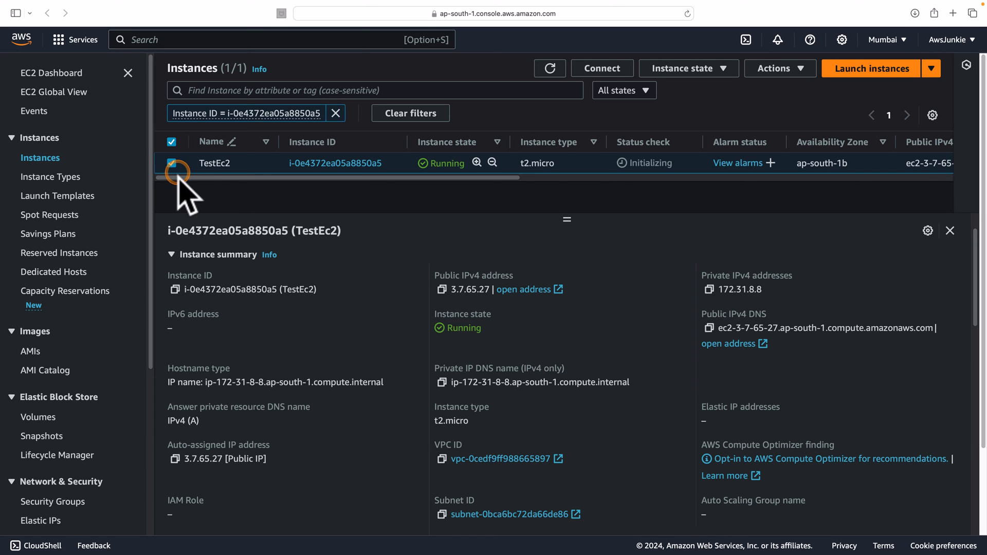
Disable Auto-assign public IP on TestEc2's eth0 through Manage IP addresses, then save and confirm.
{"action": "left_click", "coordinate": [781, 69]}
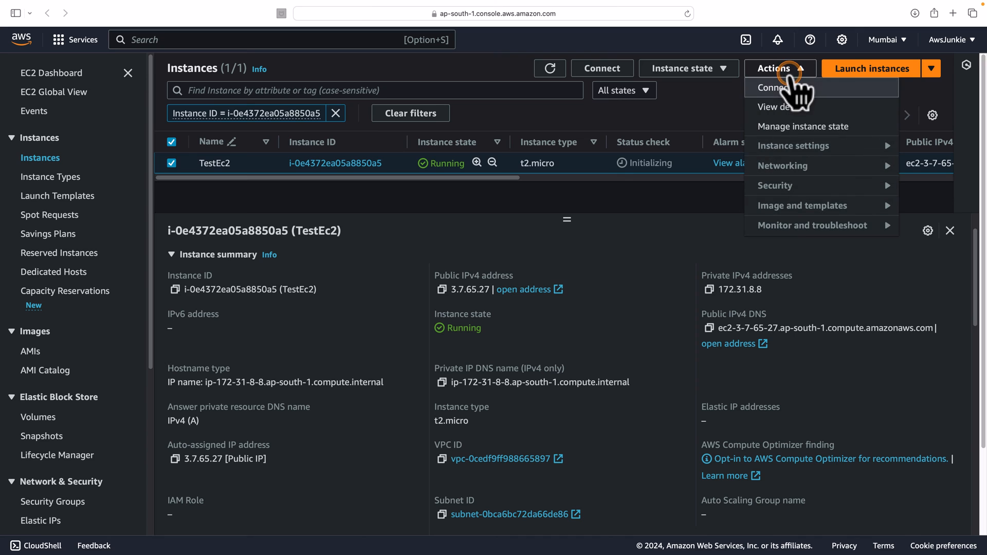
{"action": "mouse_move", "coordinate": [788, 166]}
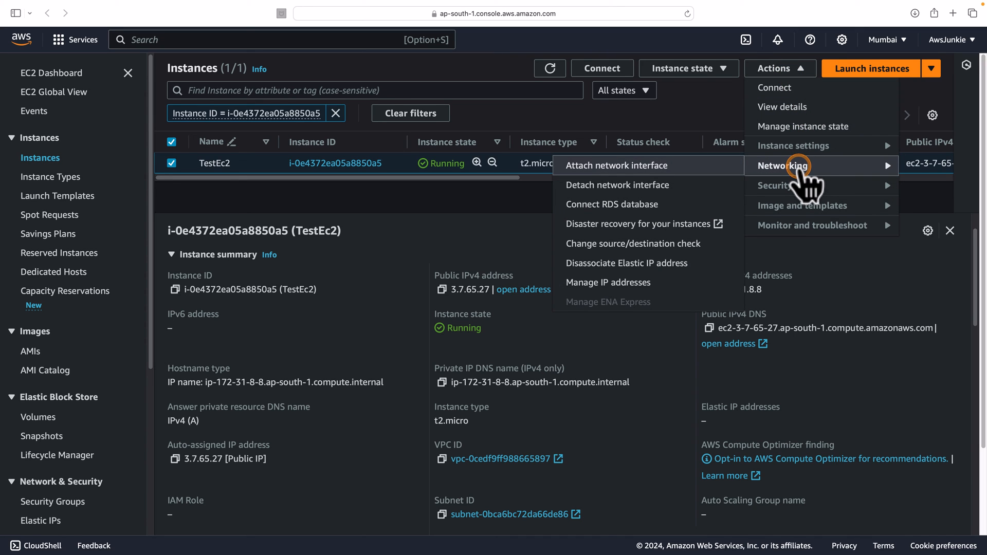
{"action": "mouse_move", "coordinate": [655, 282]}
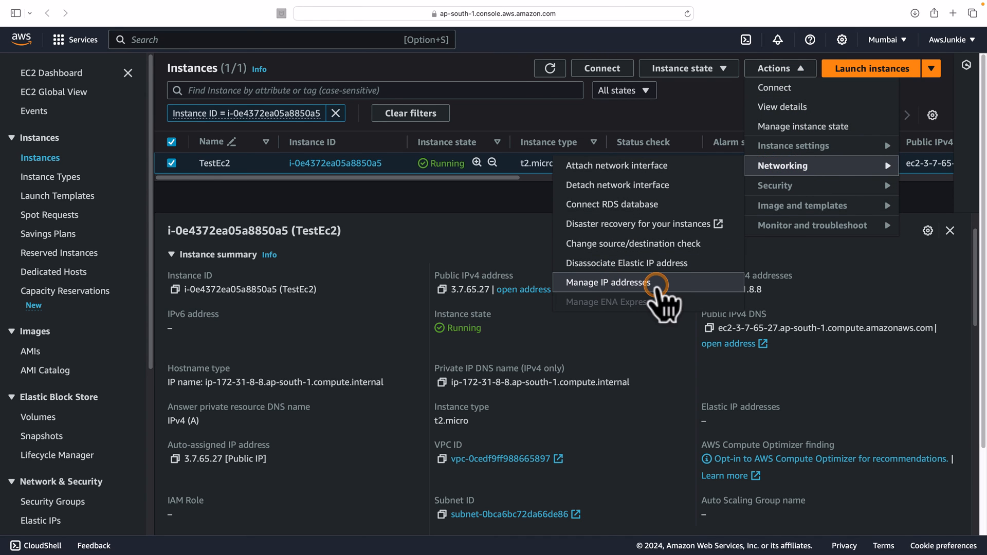
{"action": "left_click", "coordinate": [606, 282]}
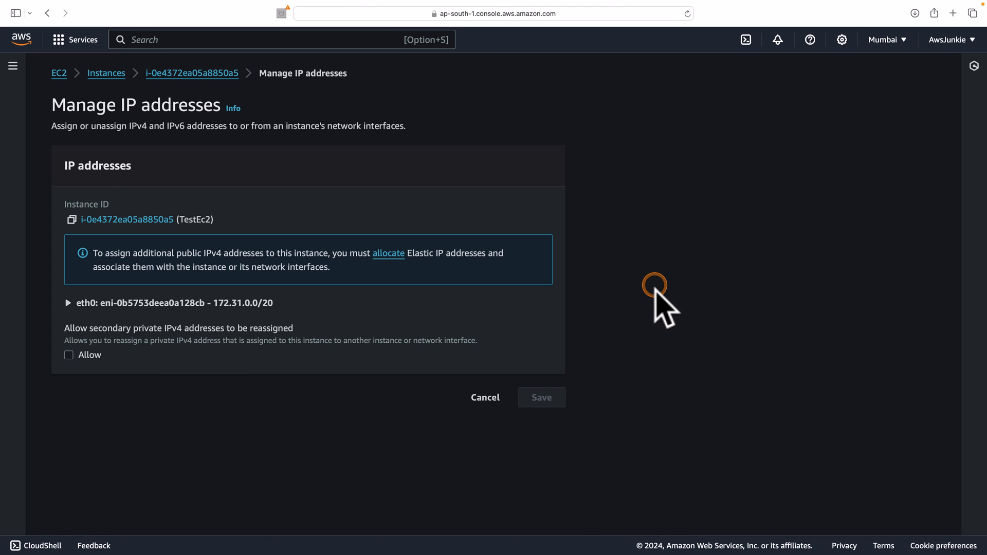
{"action": "mouse_move", "coordinate": [106, 306]}
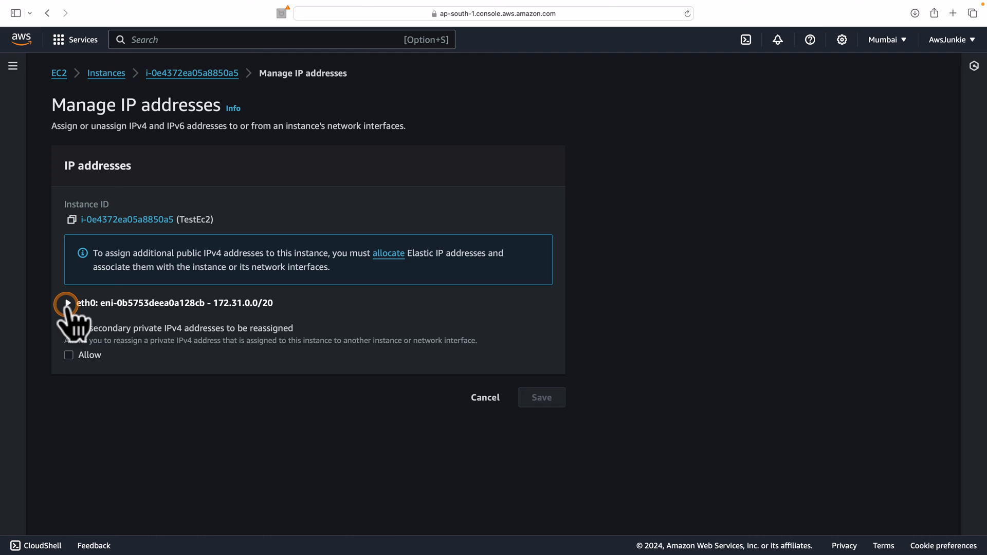
{"action": "left_click", "coordinate": [67, 303]}
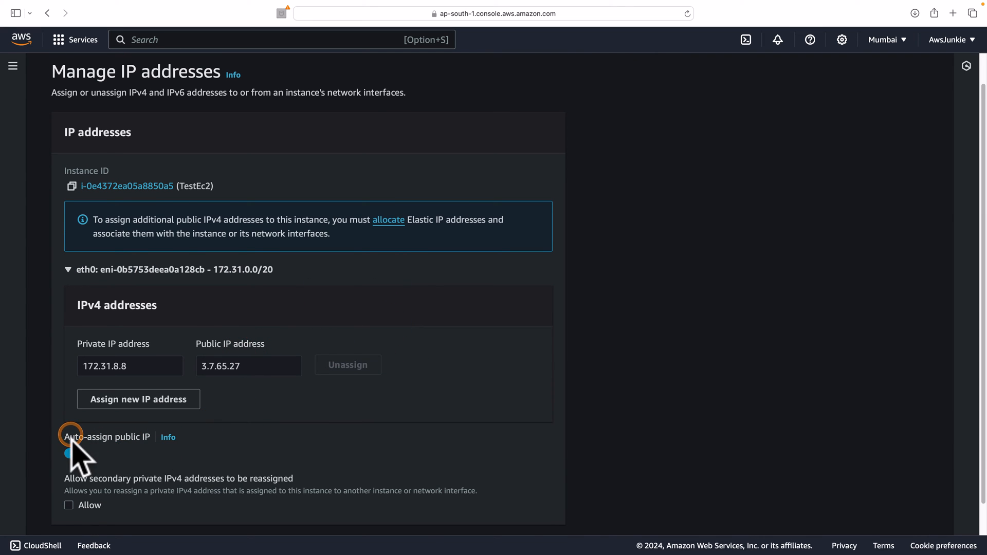
{"action": "left_click", "coordinate": [66, 453]}
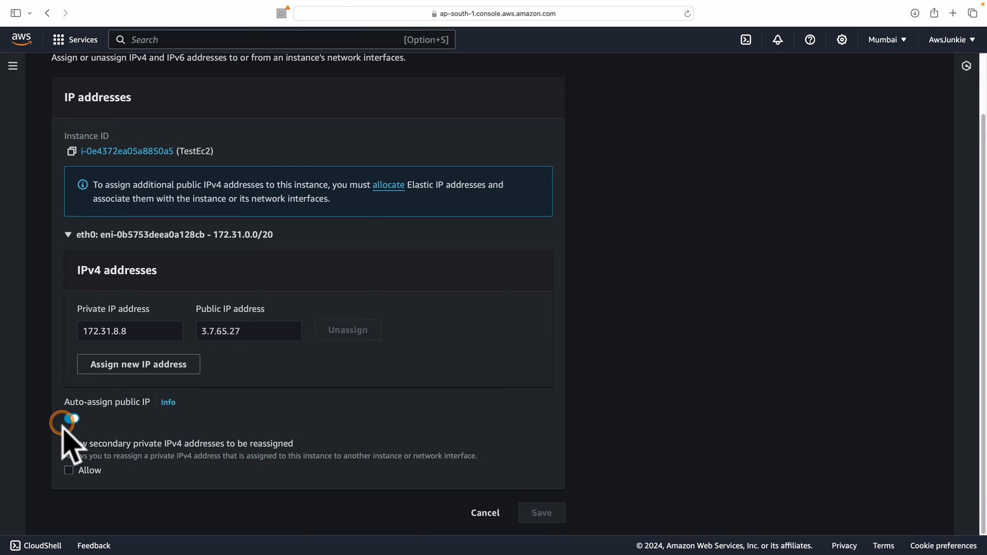
{"action": "left_click", "coordinate": [72, 419]}
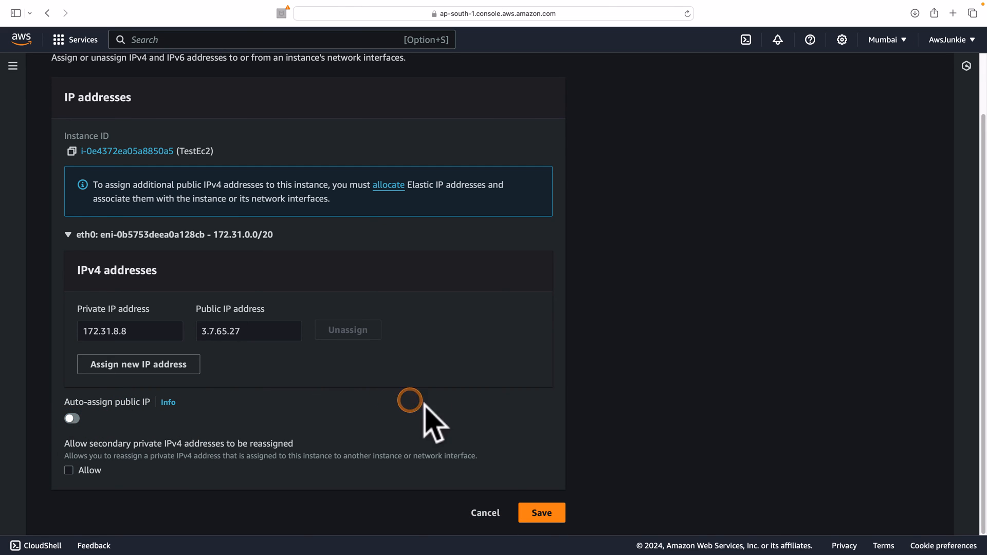
{"action": "left_click", "coordinate": [542, 513]}
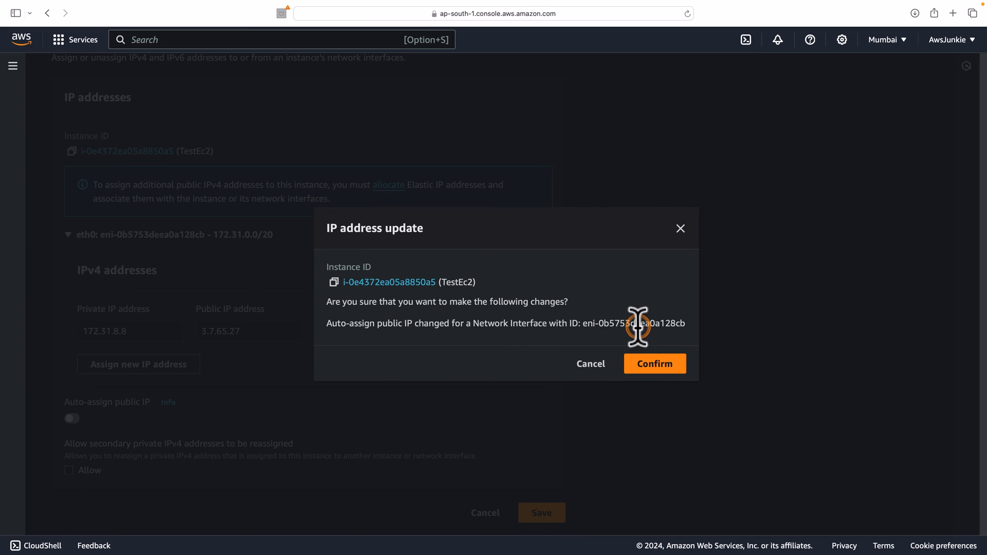
{"action": "left_click", "coordinate": [656, 364]}
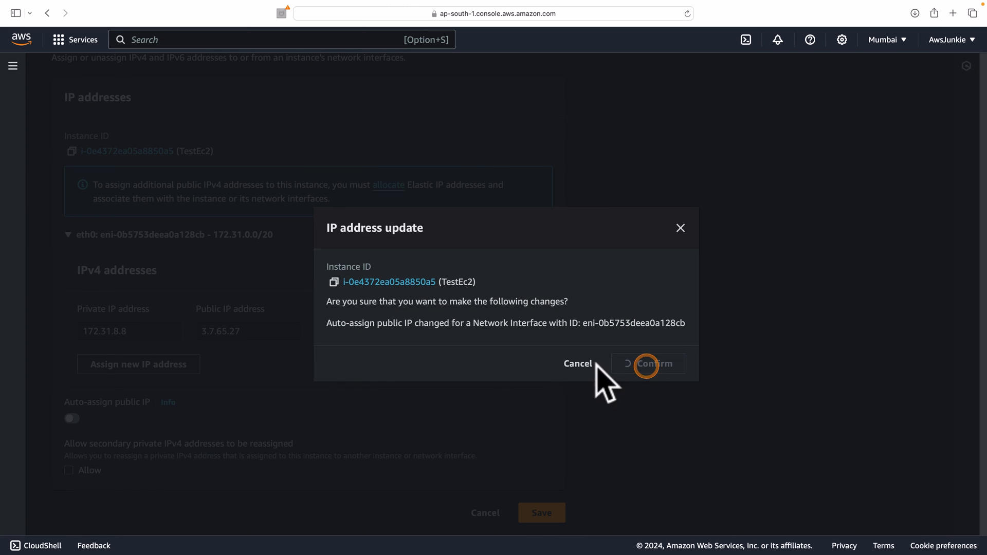
{"action": "left_click", "coordinate": [653, 363]}
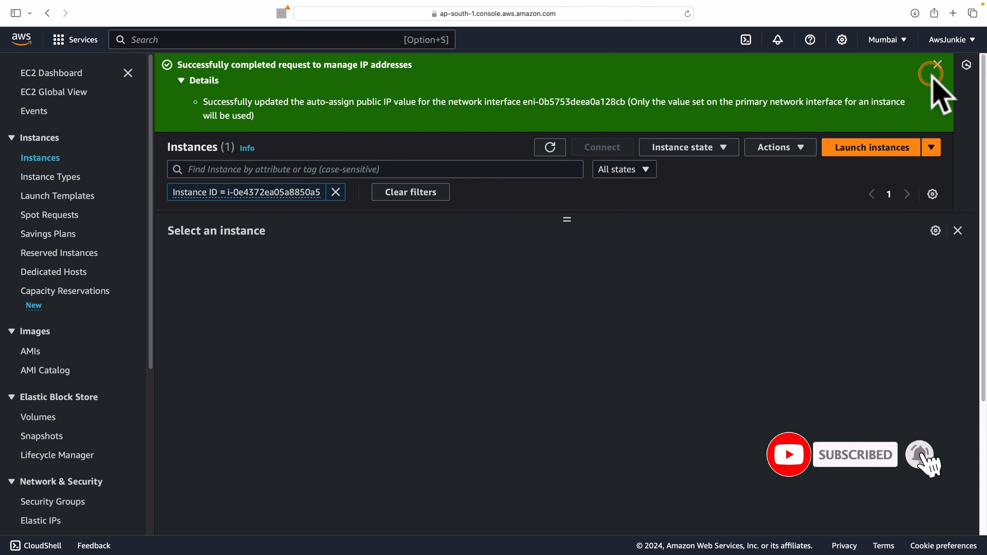
Dismiss the success banner and select TestEc2, showing only private IP 172.31.8.8.
{"action": "left_click", "coordinate": [936, 65]}
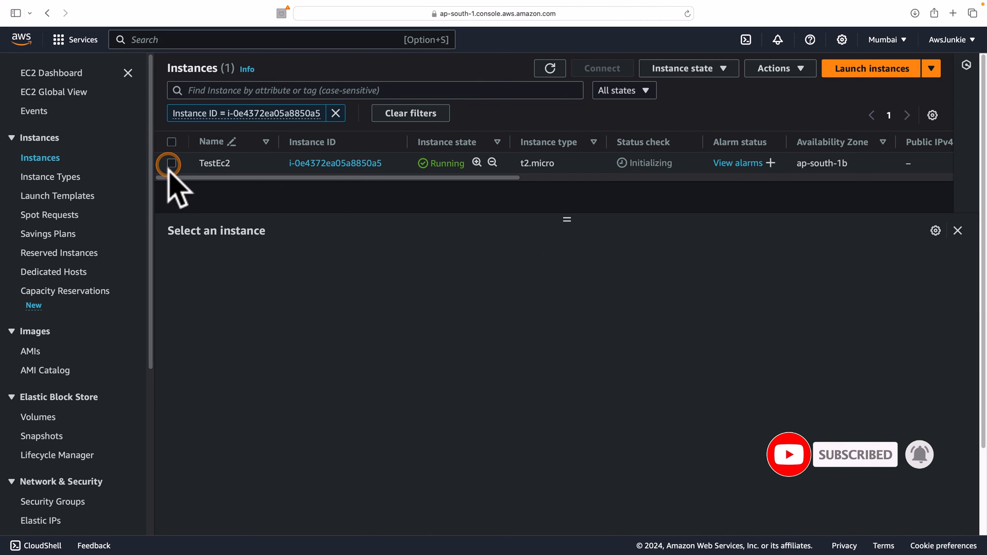
{"action": "left_click", "coordinate": [171, 164]}
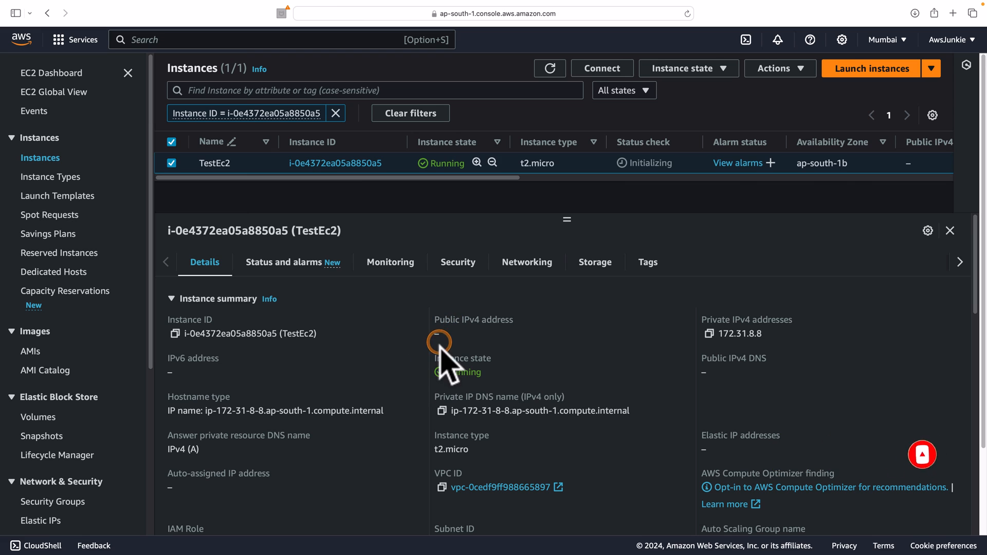
{"action": "mouse_move", "coordinate": [250, 490]}
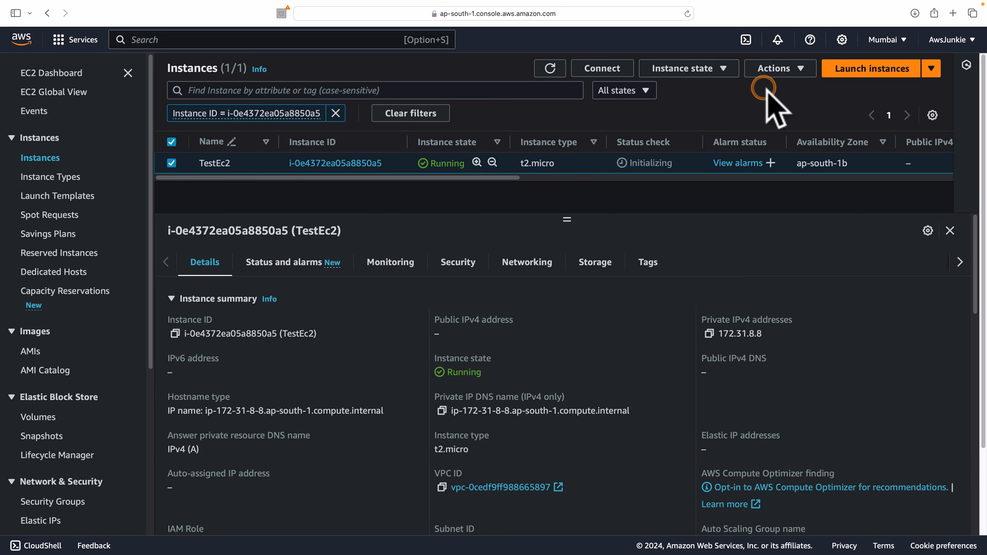
Re-enable Auto-assign public IP on TestEc2's eth0 through Manage IP addresses, then save and confirm.
{"action": "left_click", "coordinate": [781, 68]}
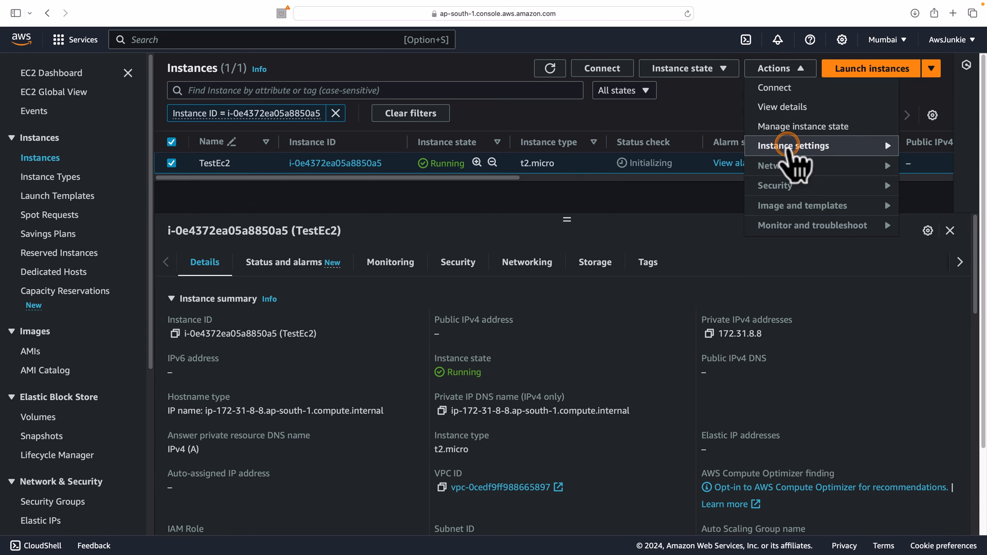
{"action": "mouse_move", "coordinate": [782, 166]}
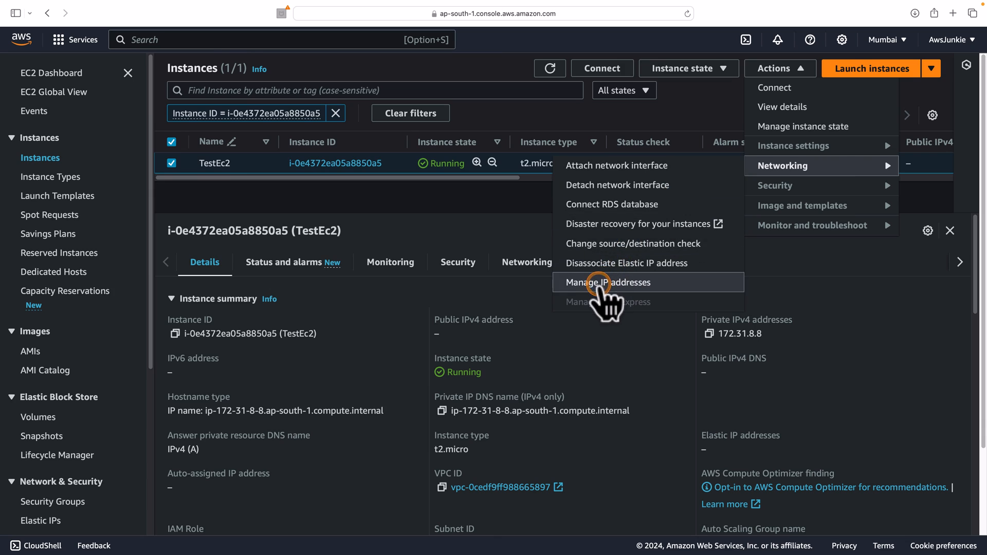
{"action": "left_click", "coordinate": [599, 282]}
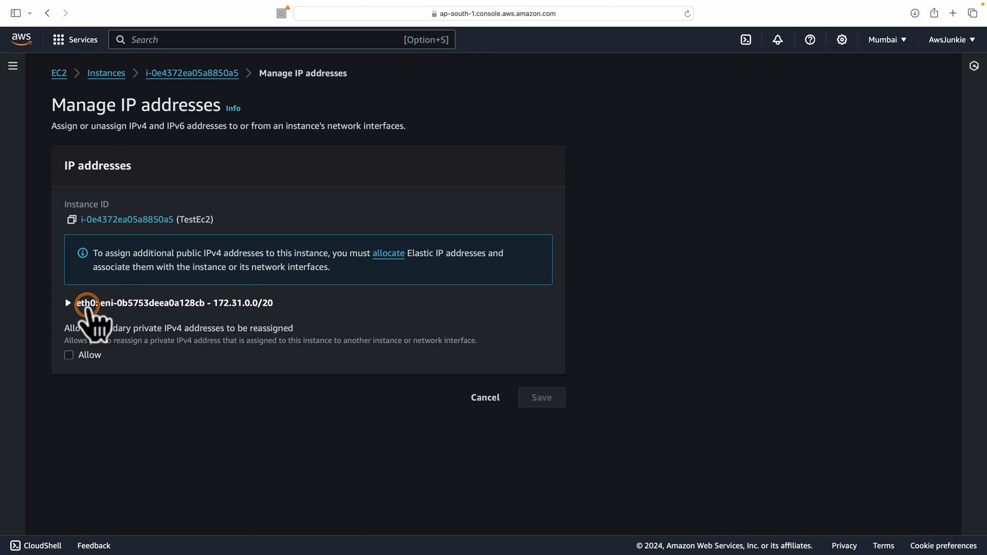
{"action": "left_click", "coordinate": [68, 305]}
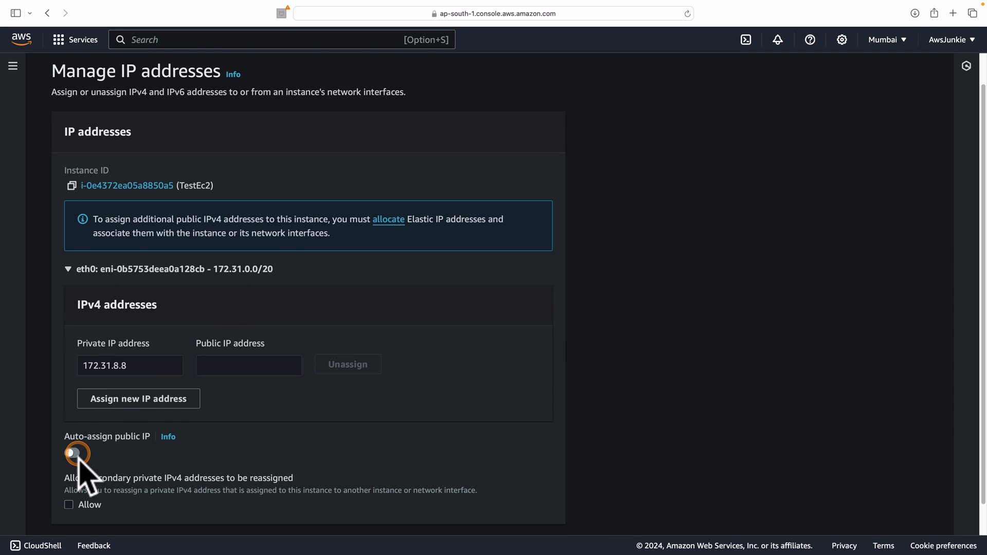
{"action": "left_click", "coordinate": [75, 453]}
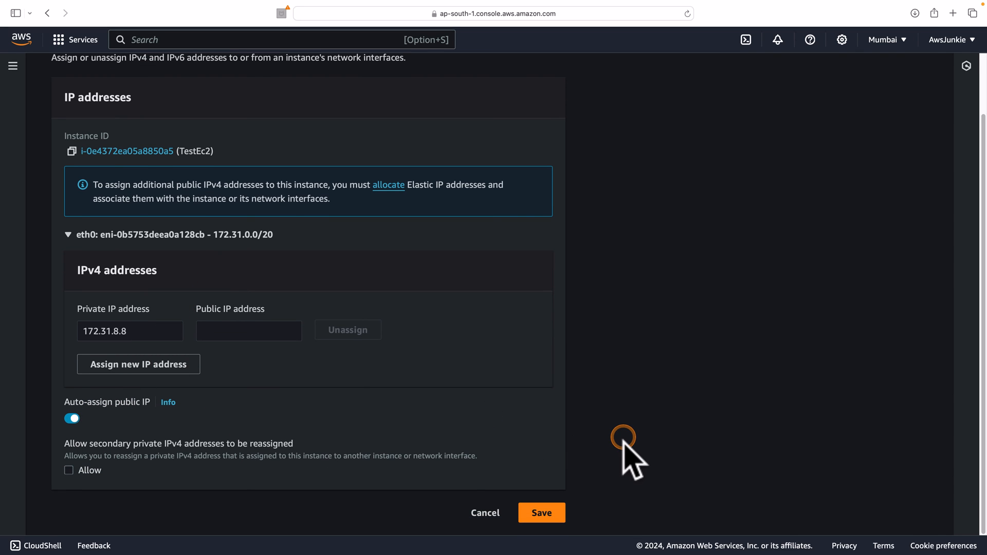
{"action": "left_click", "coordinate": [542, 513]}
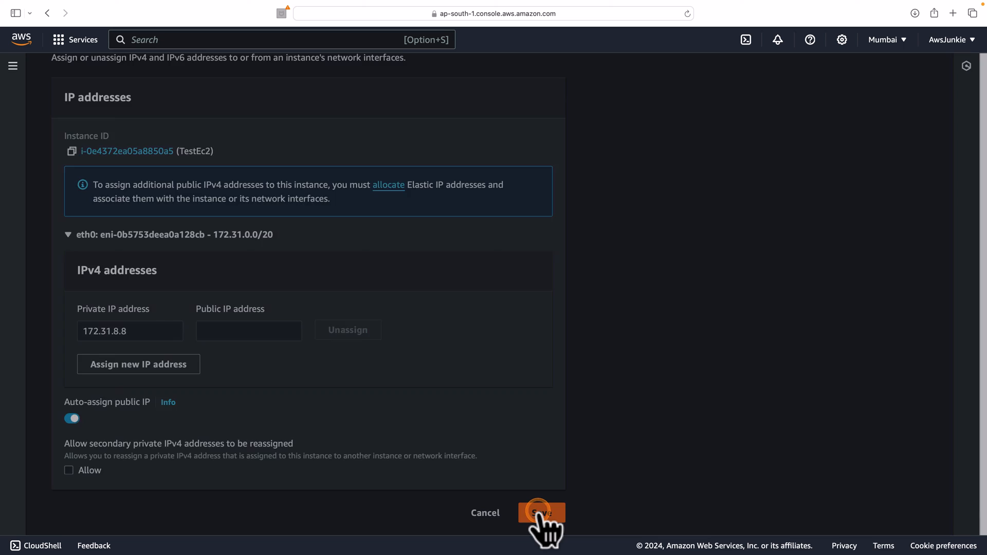
{"action": "left_click", "coordinate": [542, 527]}
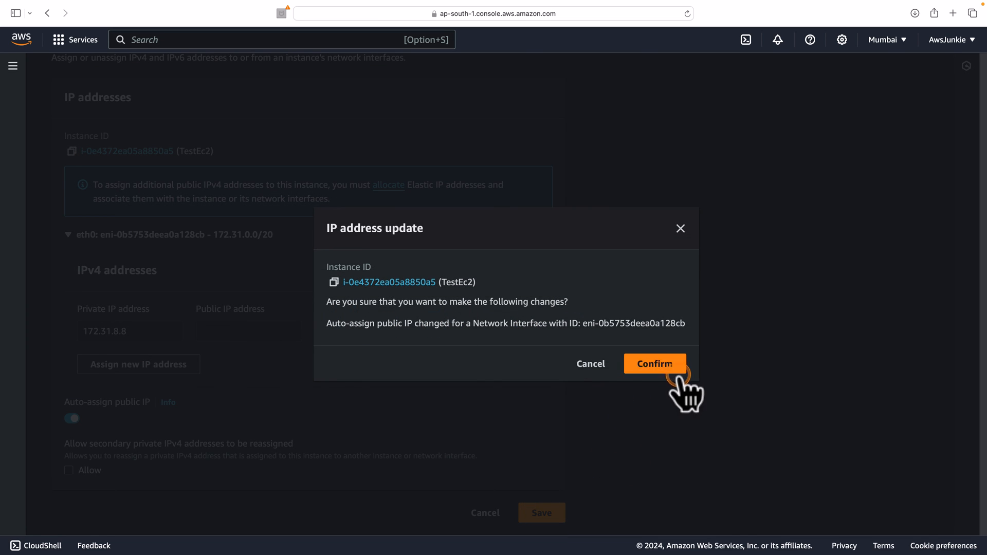
{"action": "left_click", "coordinate": [655, 364]}
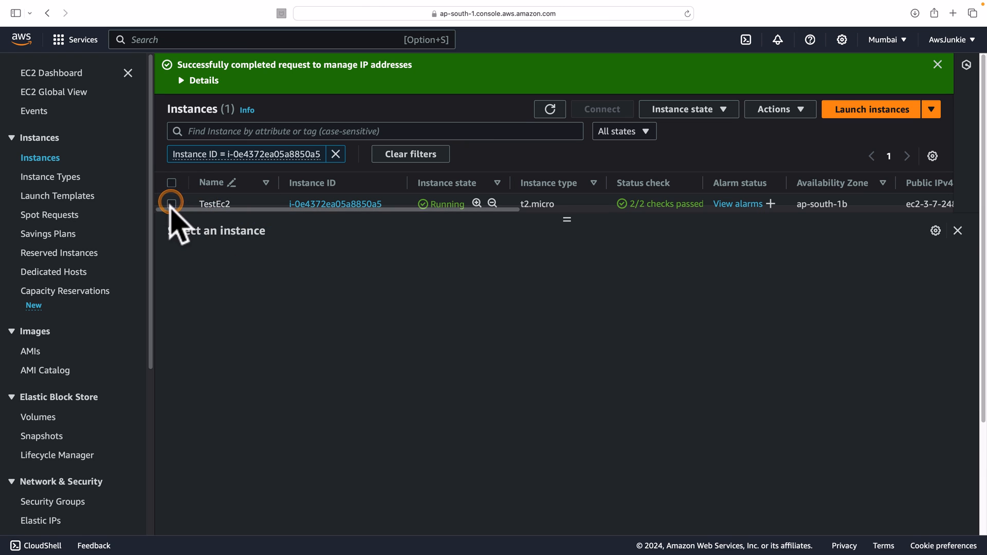
Select TestEc2 and highlight its new public IP 3.7.248.32.
{"action": "left_click", "coordinate": [171, 203]}
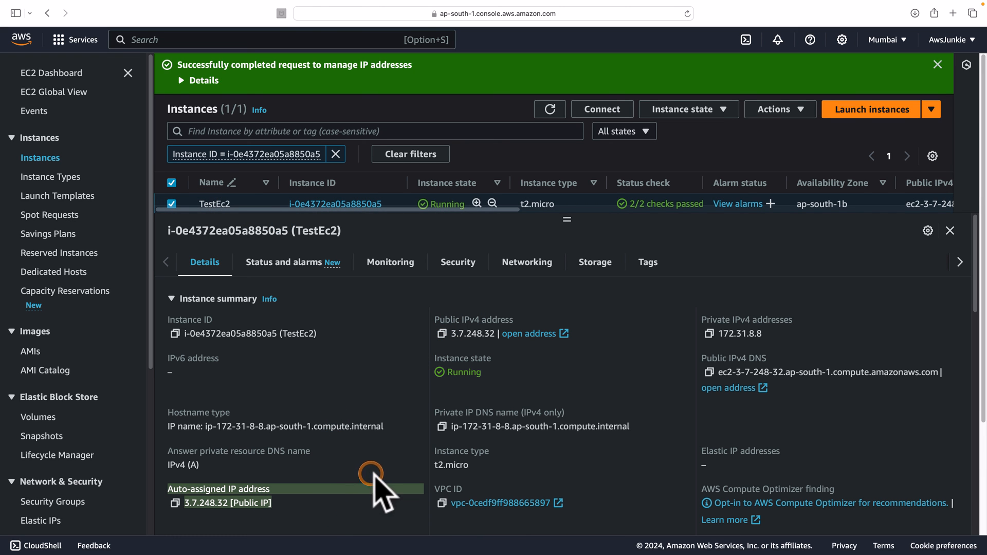
{"action": "left_click", "coordinate": [938, 65]}
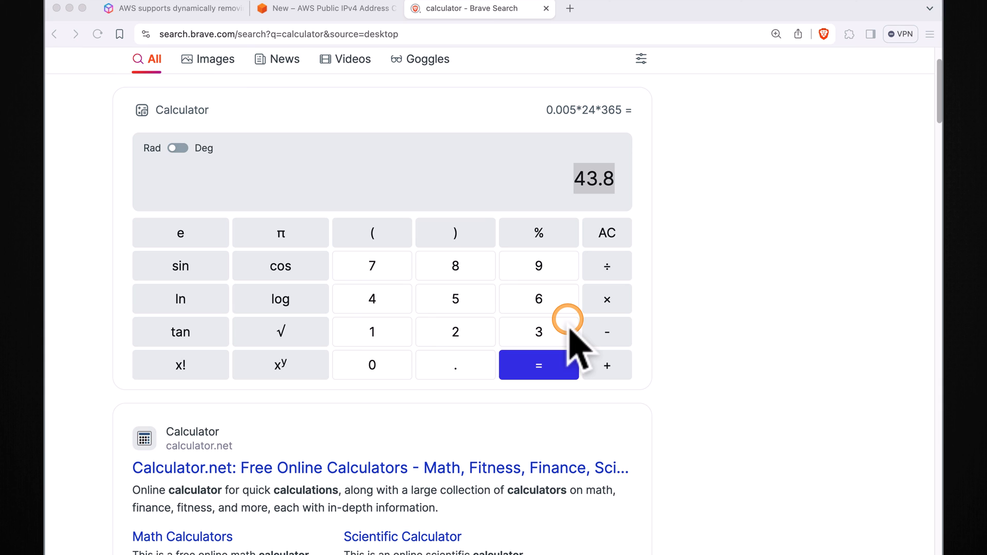
{"action": "mouse_move", "coordinate": [301, 260]}
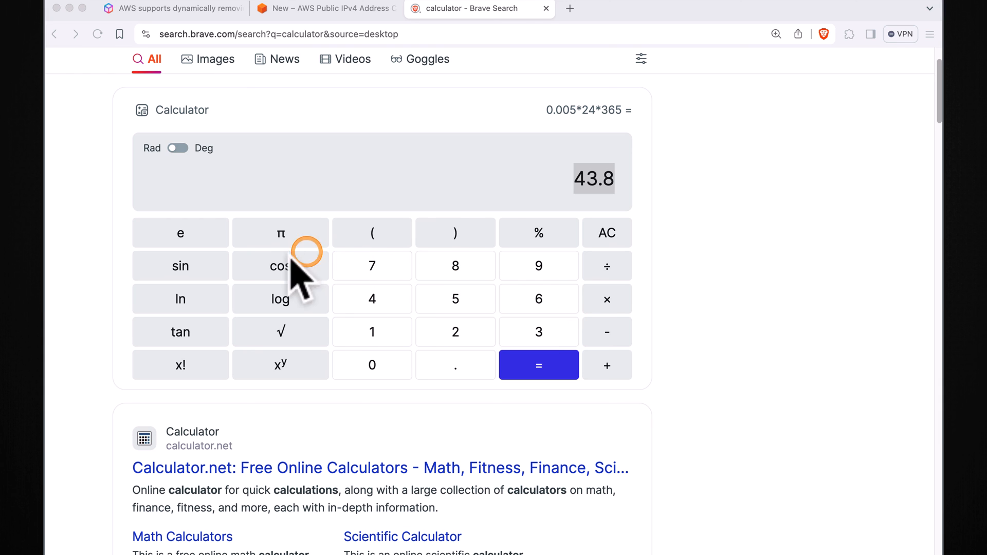